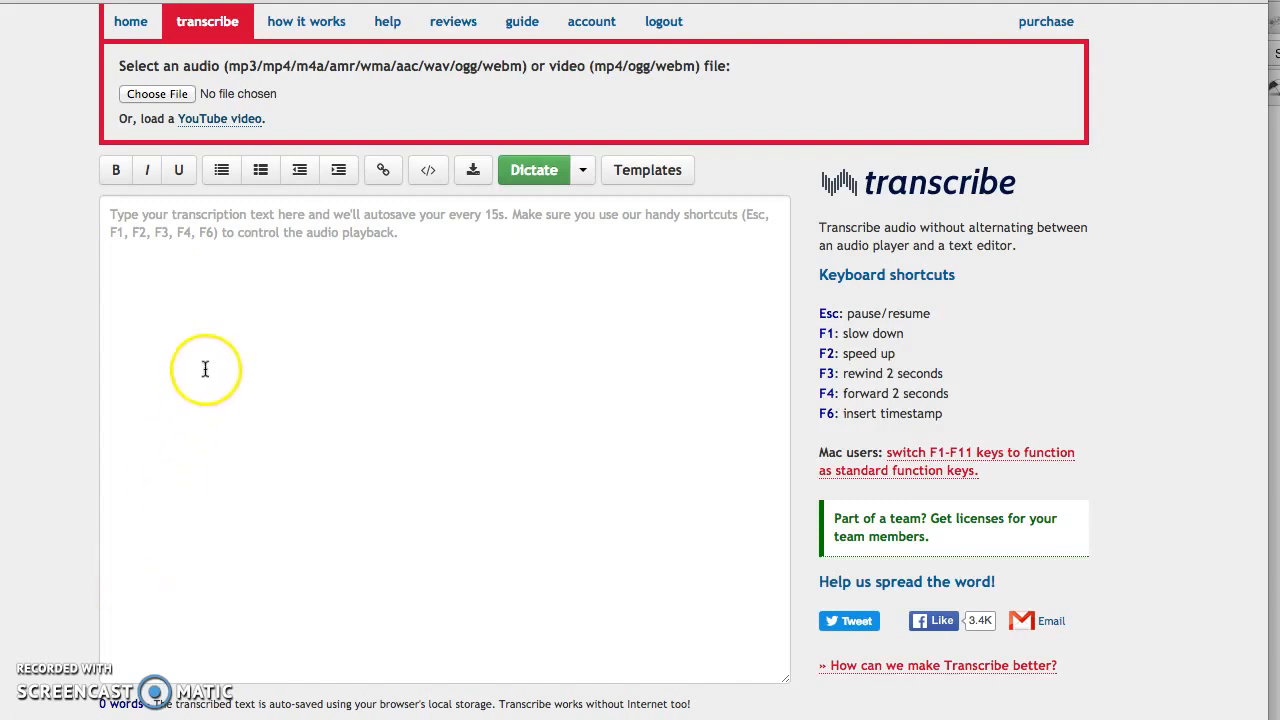
Abandon the local file picker and choose to load a YouTube video instead.
{"action": "left_click", "coordinate": [156, 94]}
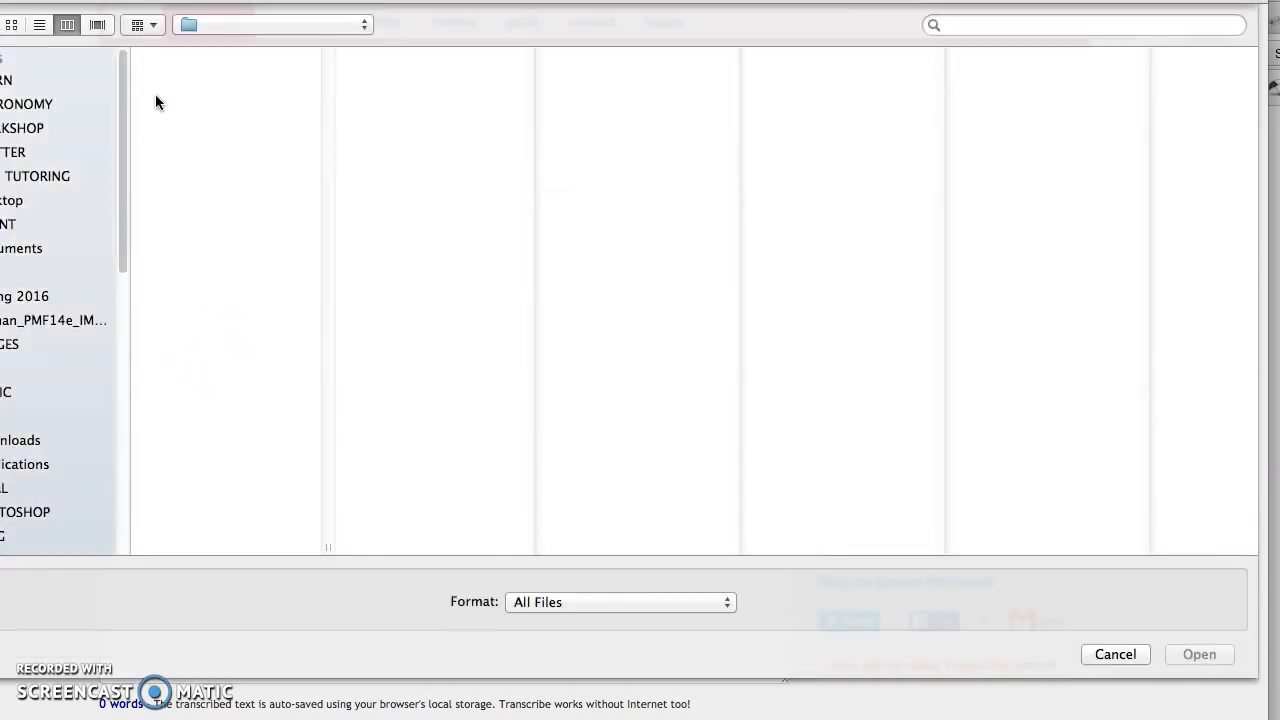
{"action": "left_click", "coordinate": [1114, 654]}
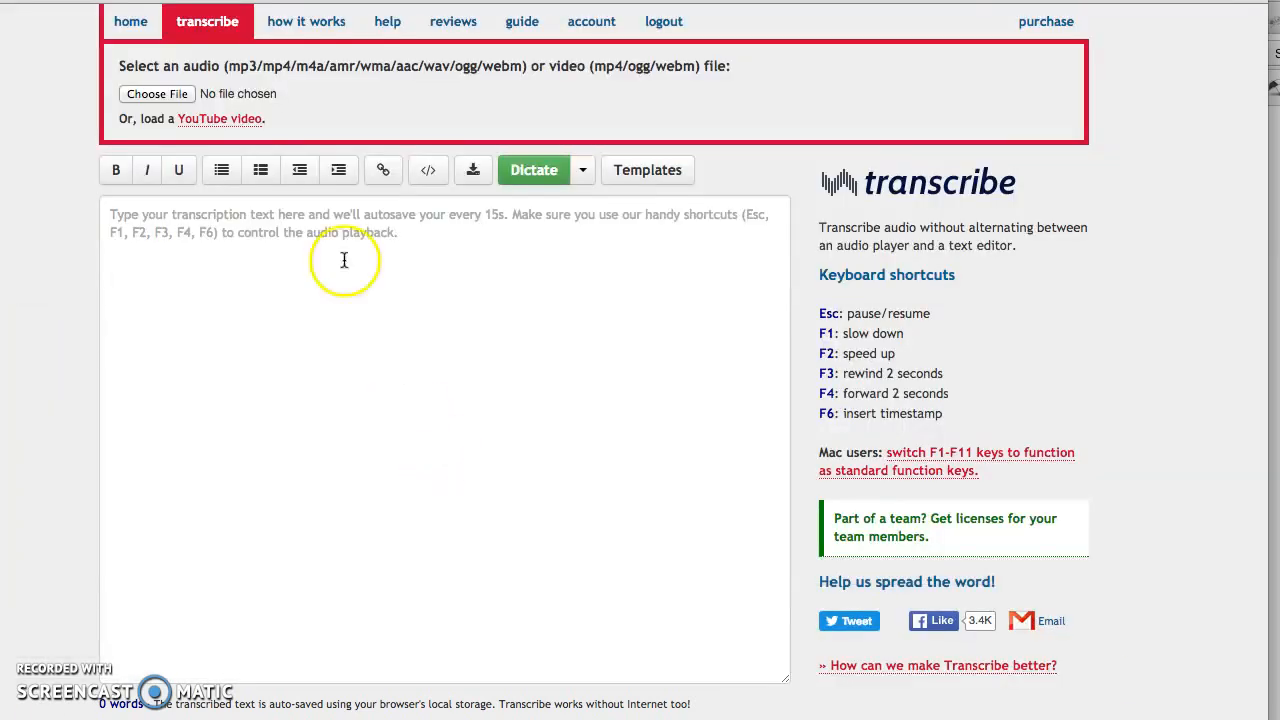
{"action": "left_click", "coordinate": [220, 118]}
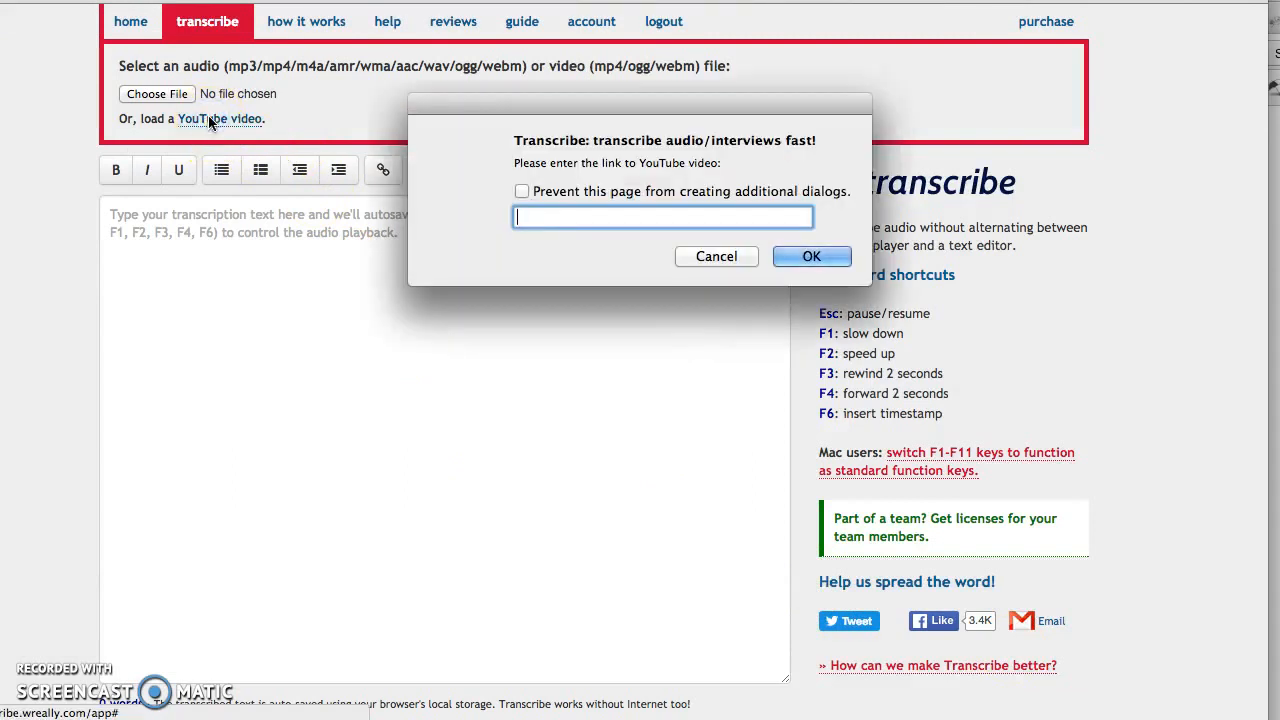
{"action": "mouse_move", "coordinate": [570, 280]}
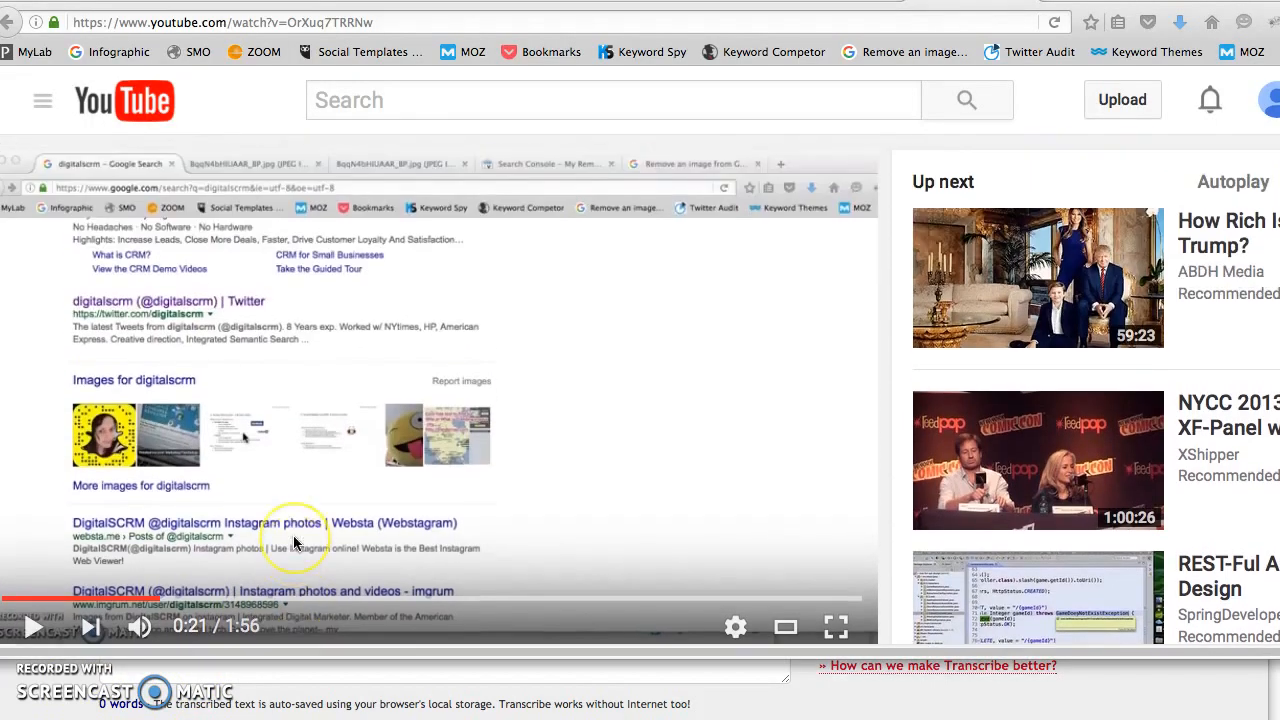
{"action": "scroll", "scroll_direction": "down", "scroll_amount": 3}
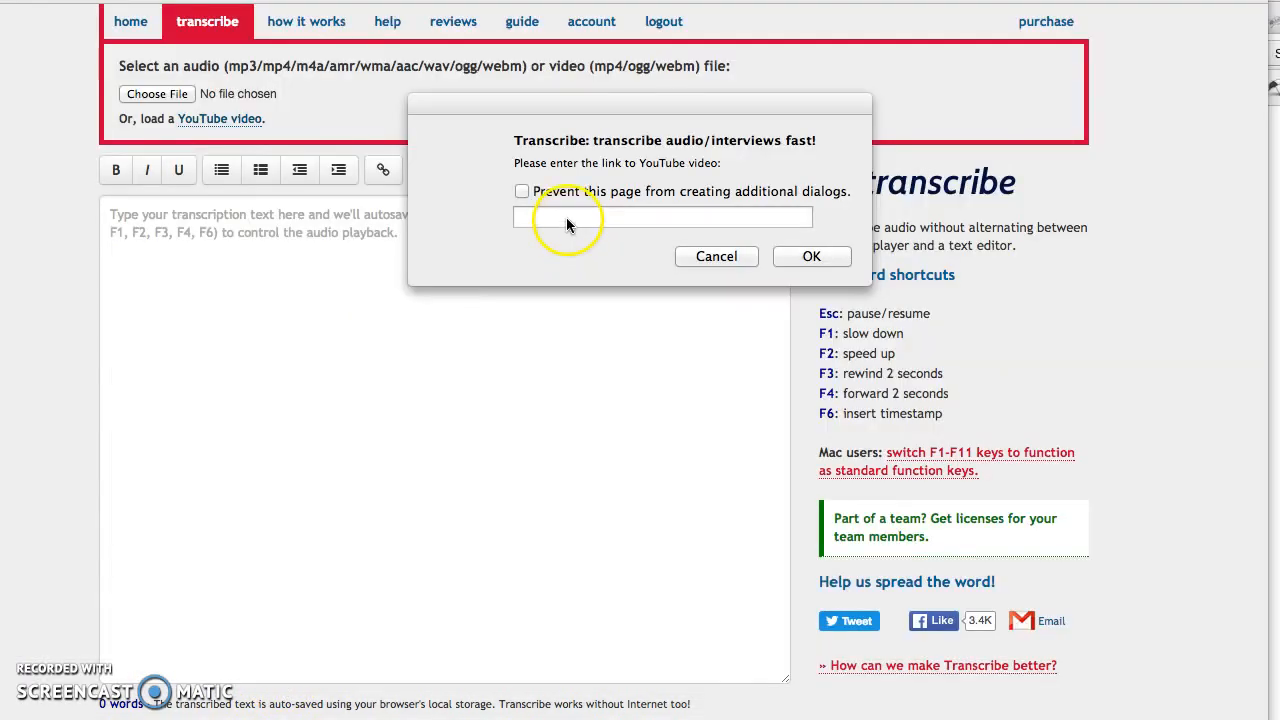
{"action": "type", "text": "https://www.youtube.com/watch?v=OrXuq7TRRNw"}
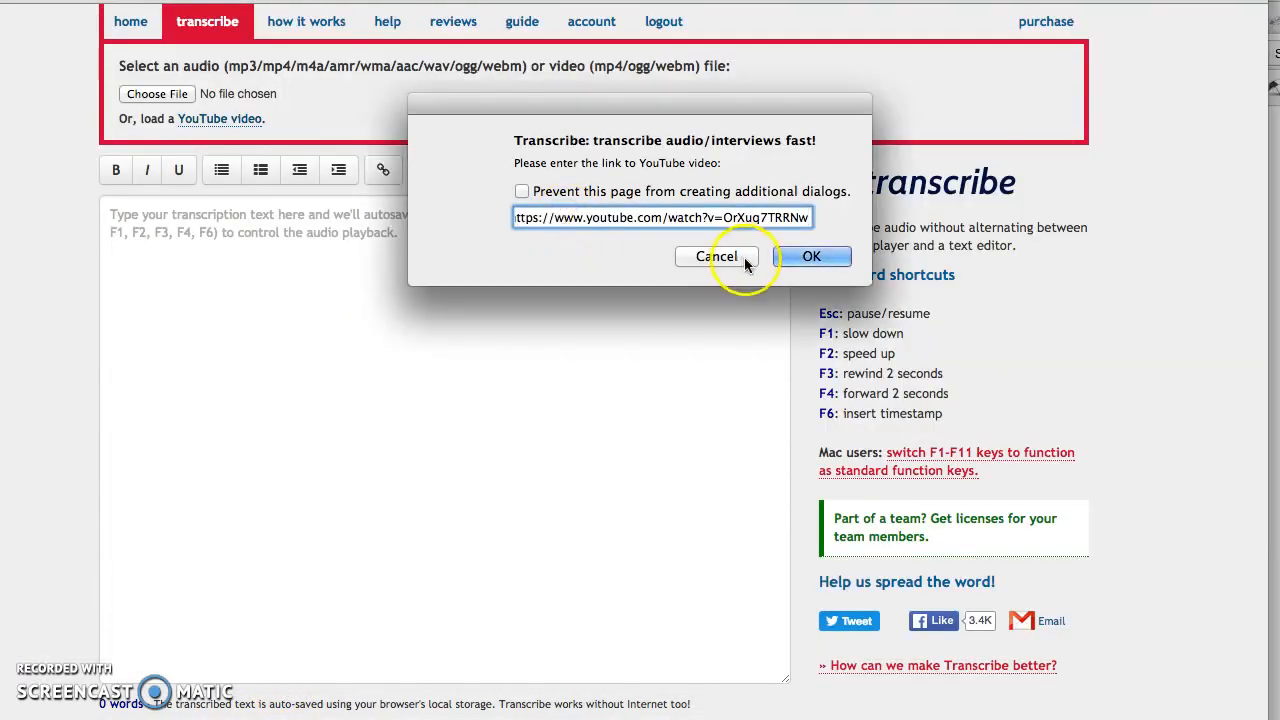
{"action": "left_click", "coordinate": [812, 256]}
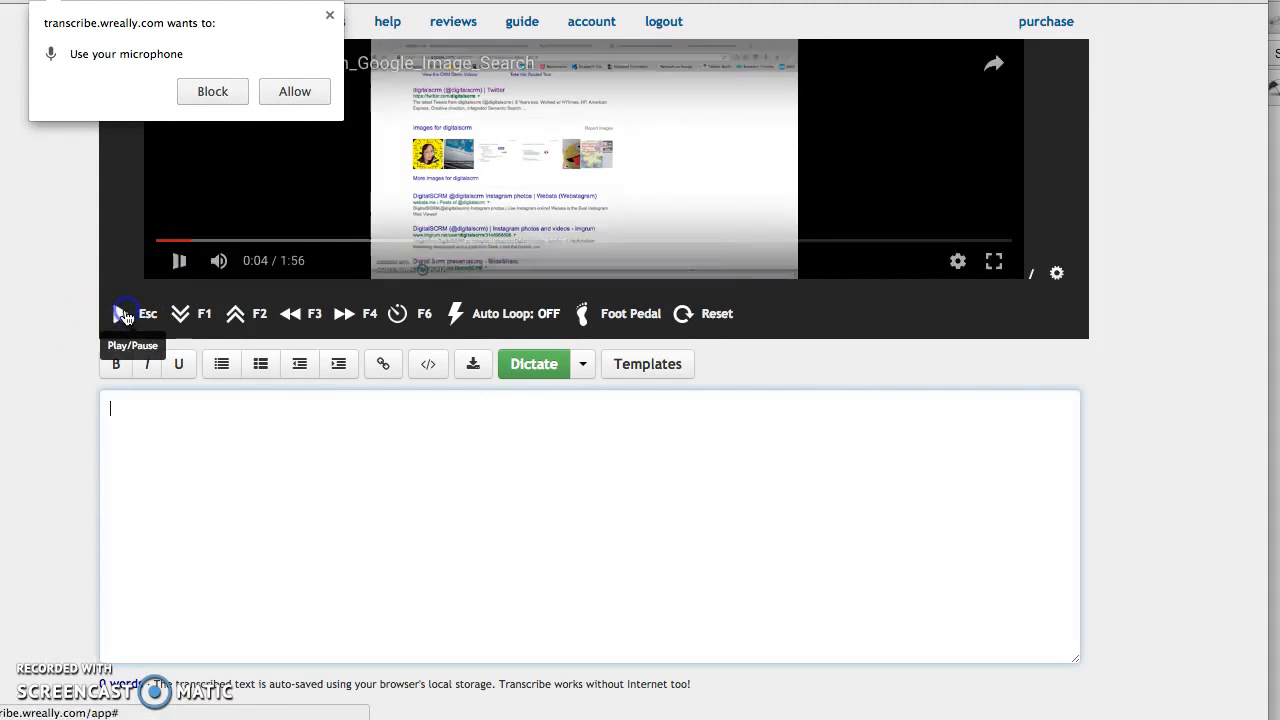
{"action": "left_click", "coordinate": [294, 92]}
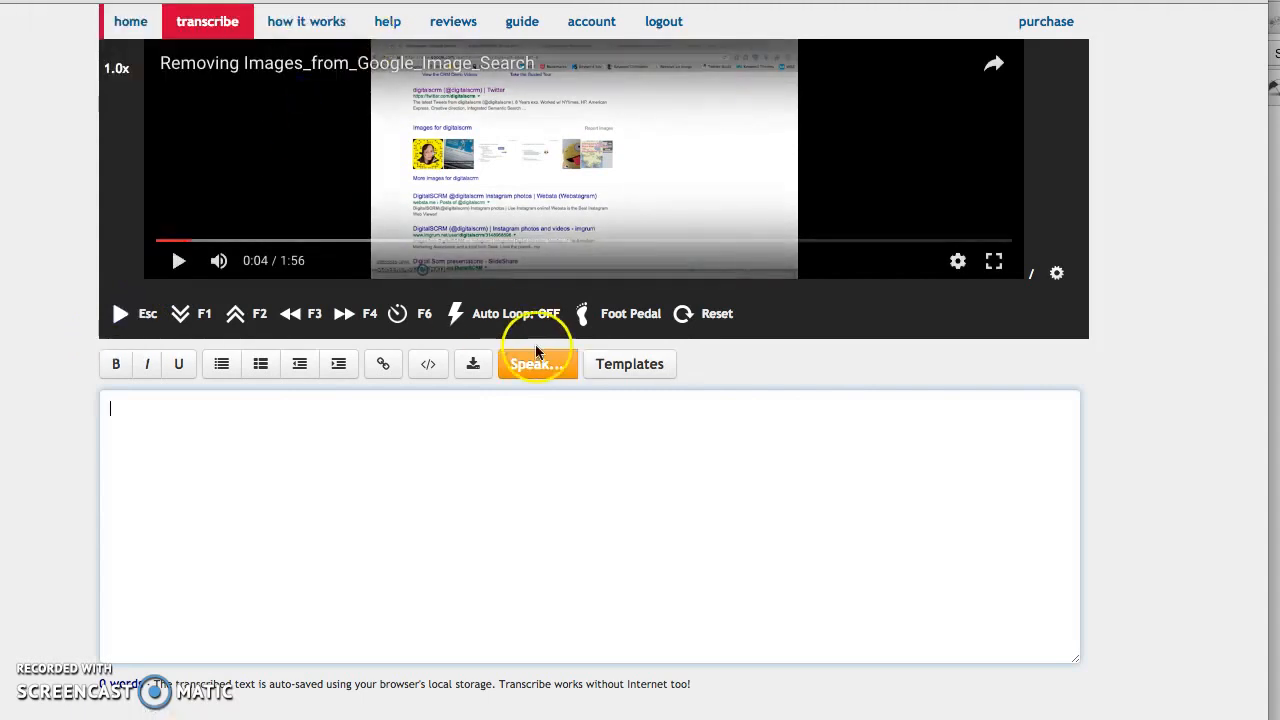
{"action": "type", "text": "nice"}
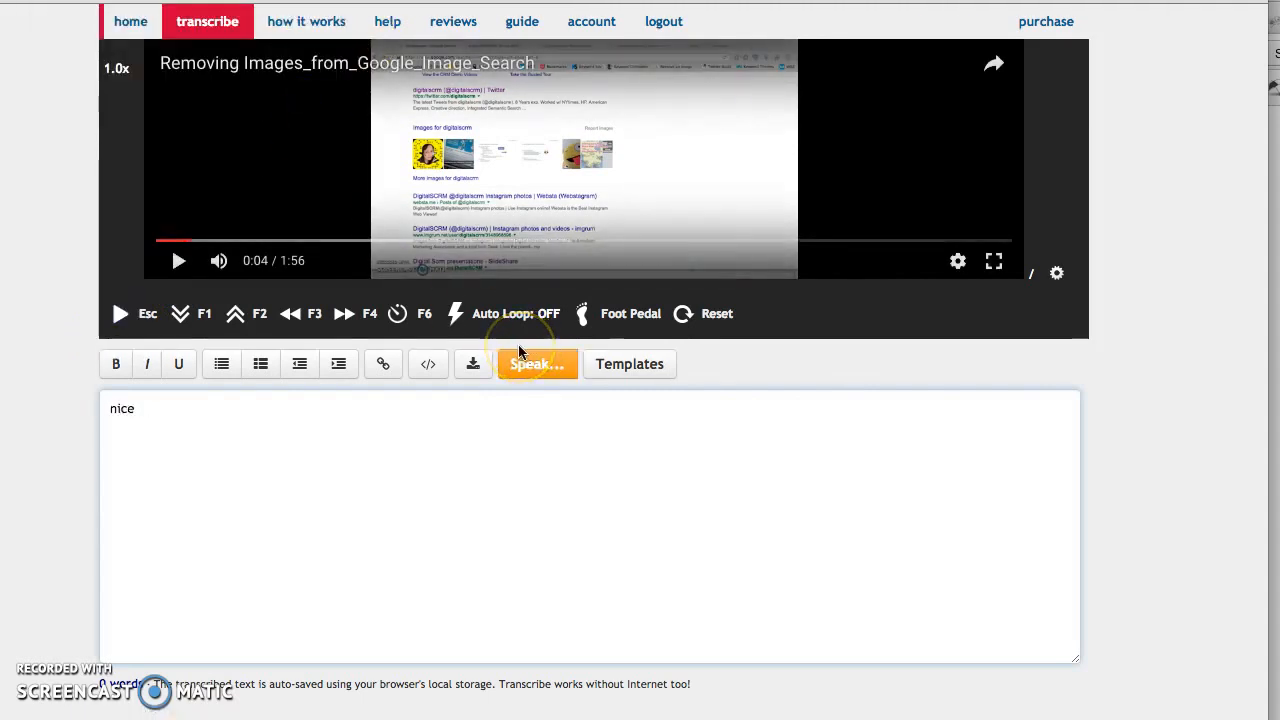
{"action": "type", "text": "asking me to speak as you can see"}
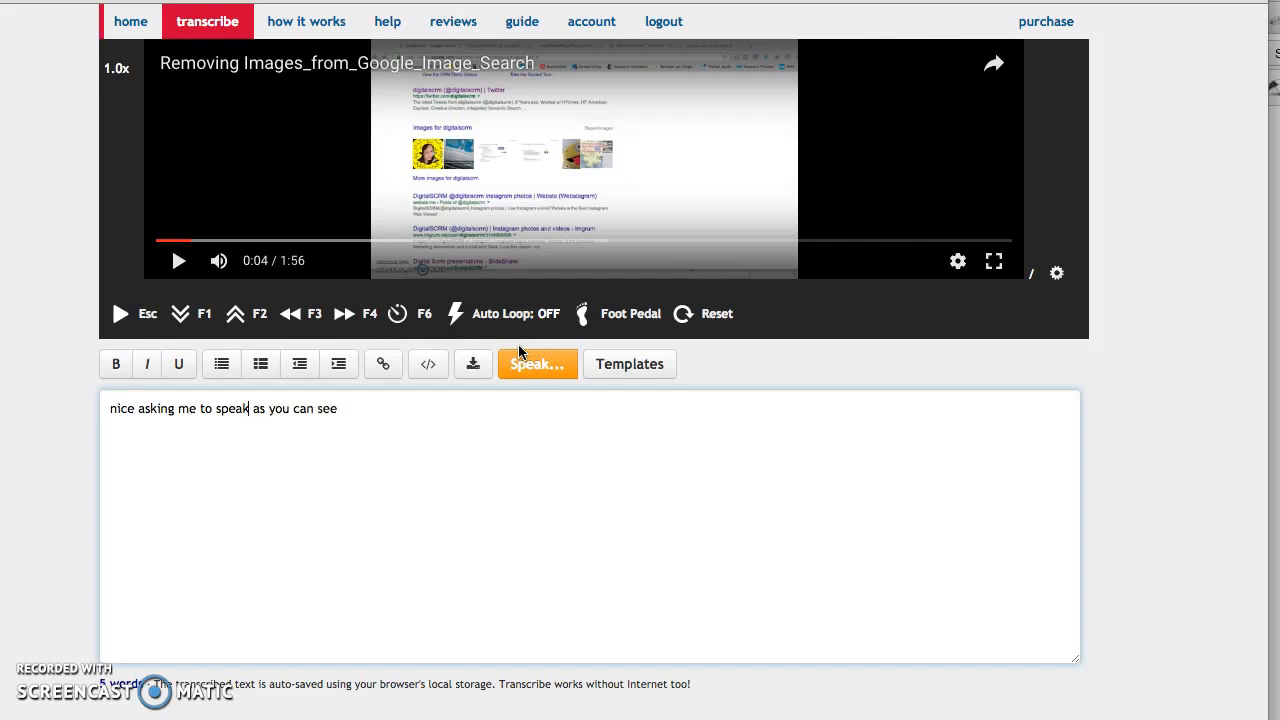
{"action": "type", "text": "whatever I'm saying is being"}
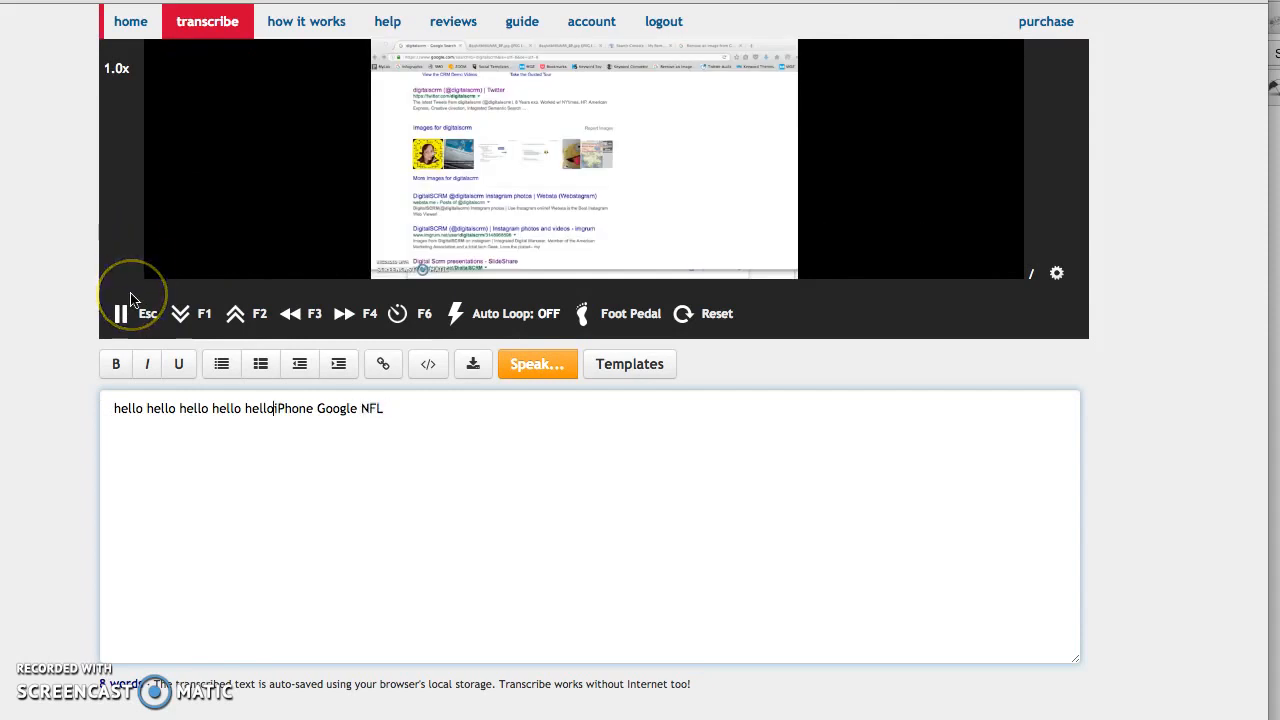
{"action": "type", "text": "analytics tutorial to show you how to remove a"}
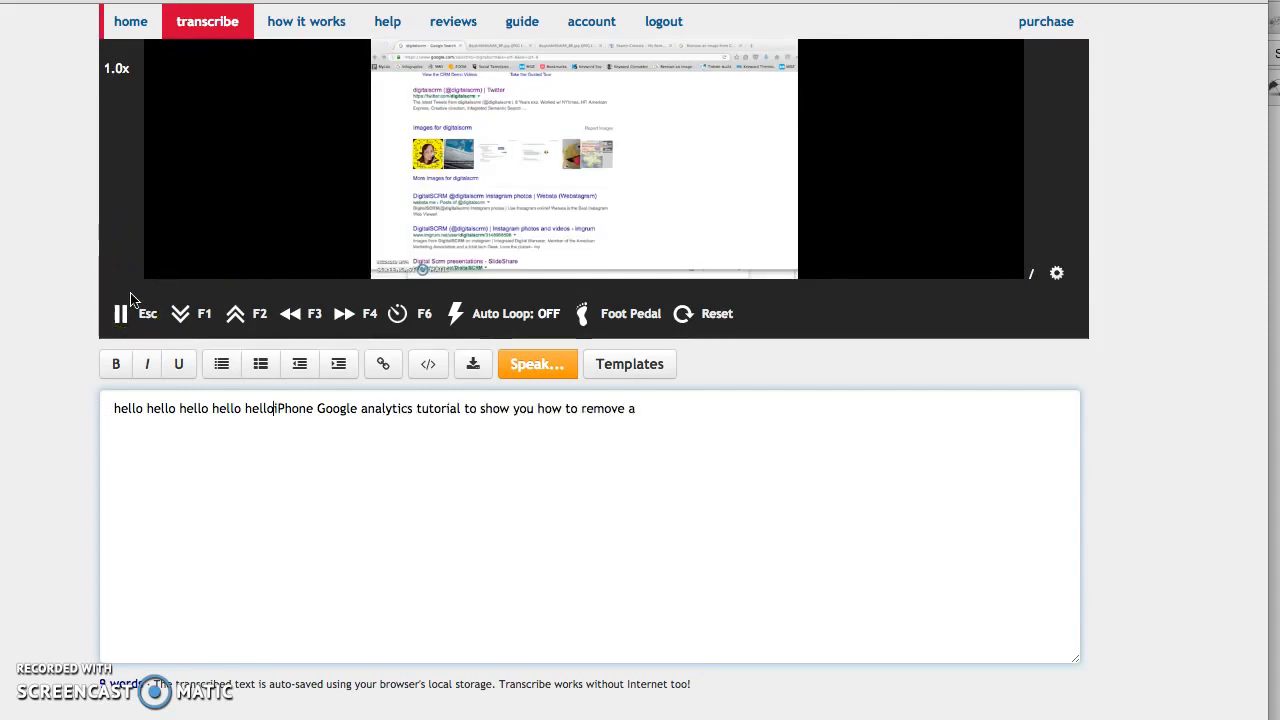
{"action": "type", "text": "n image of property from Google and"}
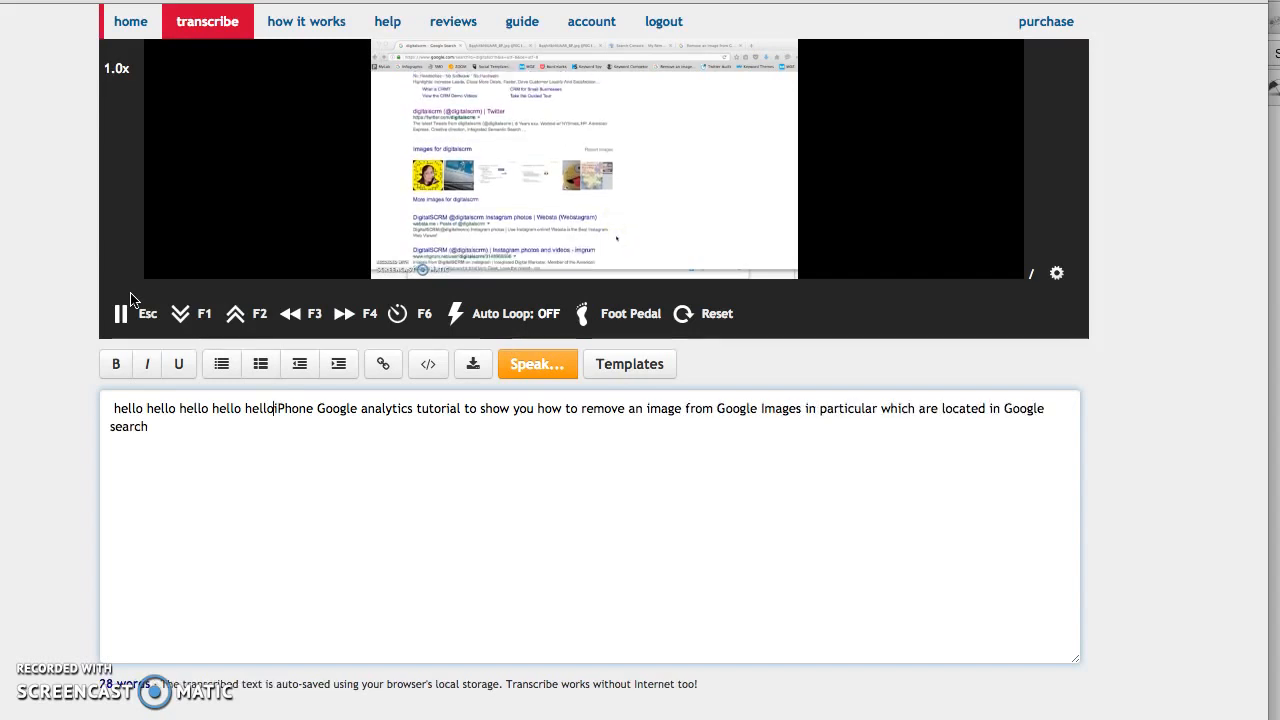
{"action": "type", "text": "for this example and wanted you"}
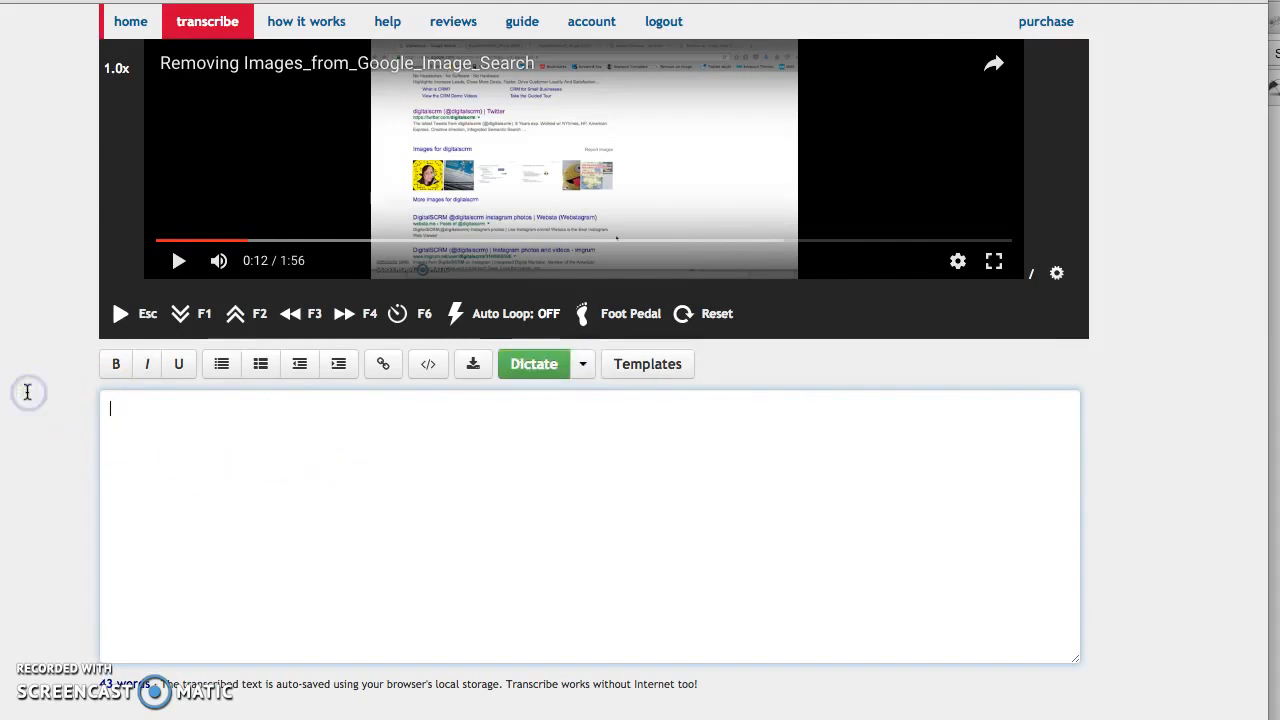
Start dictation and capture the opening lines about removing an image of a proper.
{"action": "left_click", "coordinate": [156, 240]}
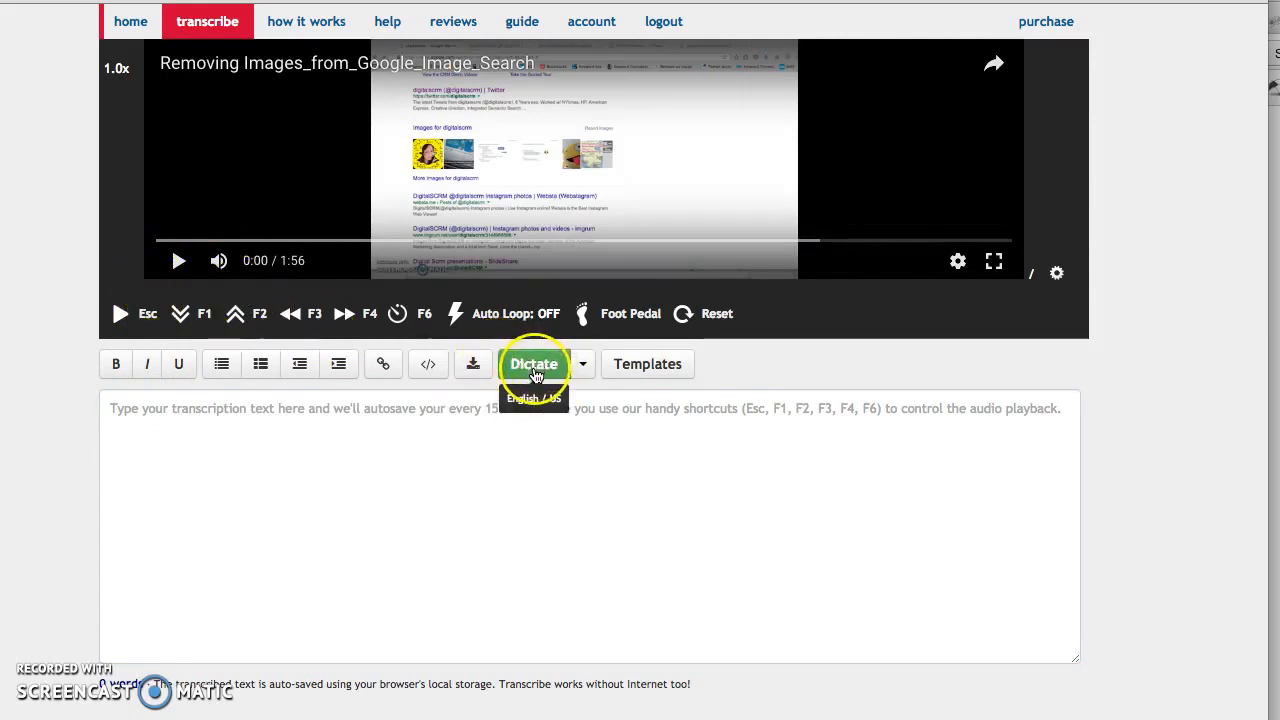
{"action": "left_click", "coordinate": [532, 364]}
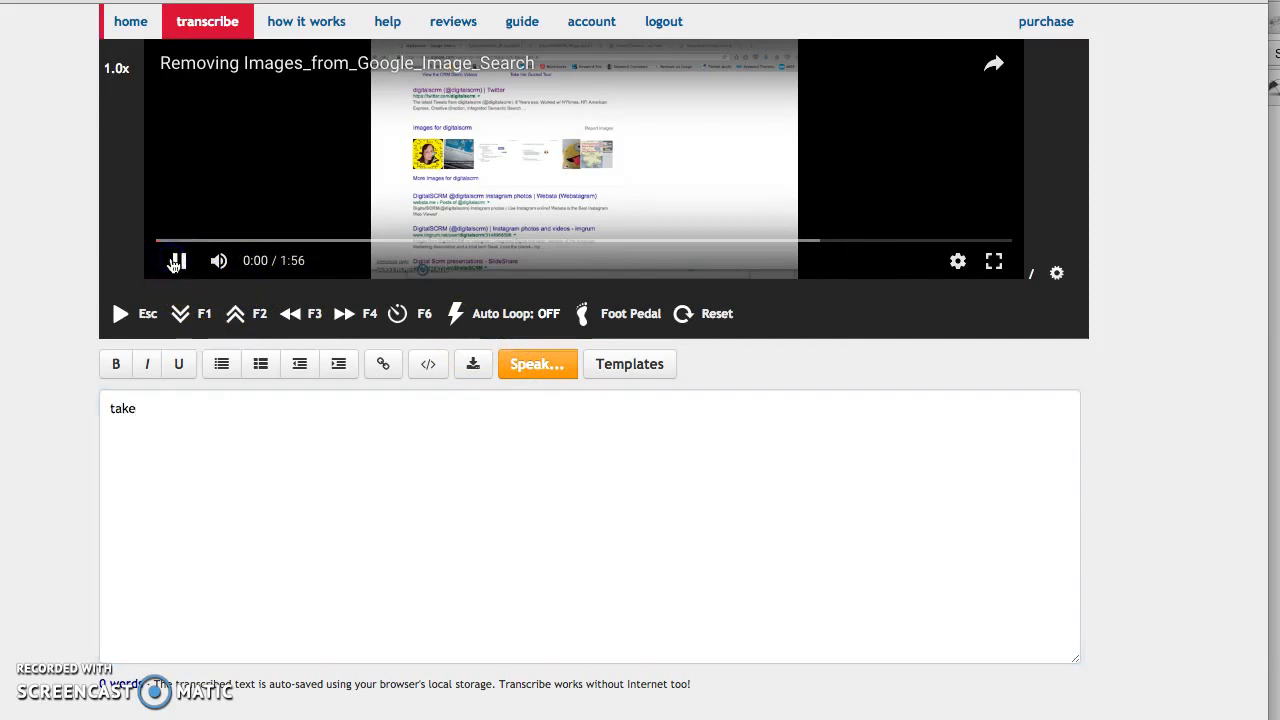
{"action": "type", "text": "I love this pic tutorial"}
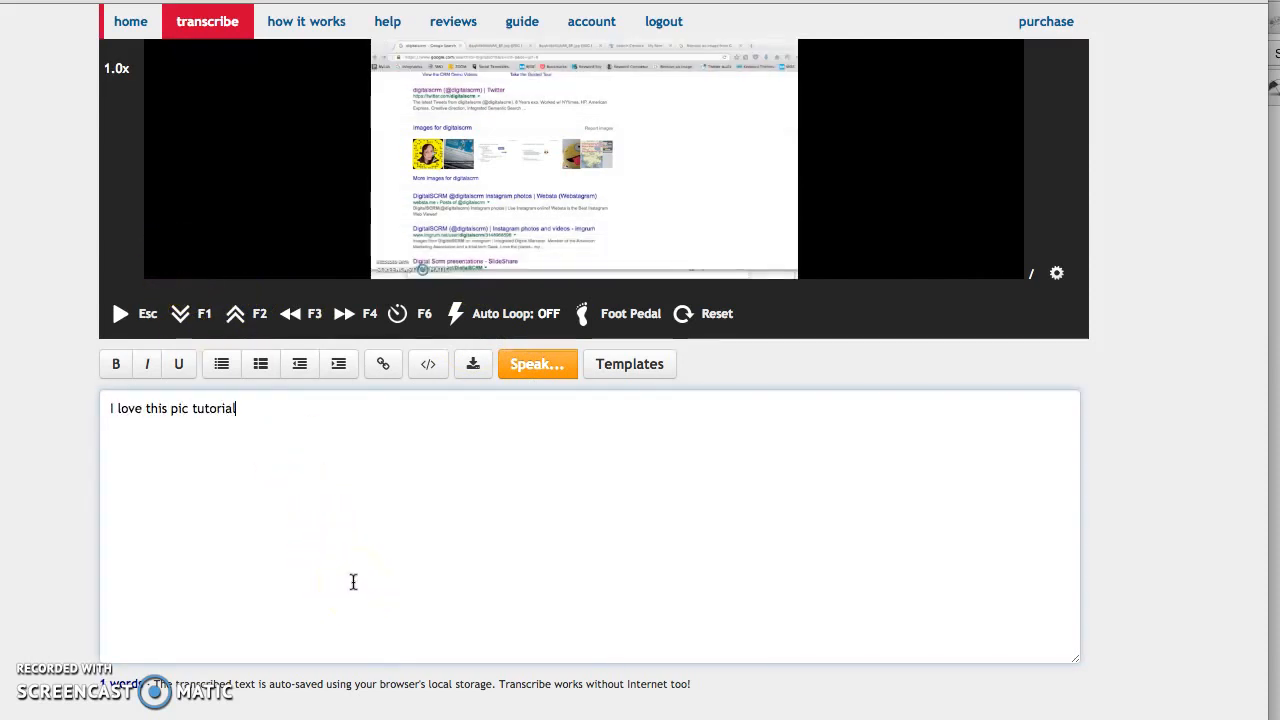
{"action": "type", "text": "to show you how to remove an image of a property from Google images and"}
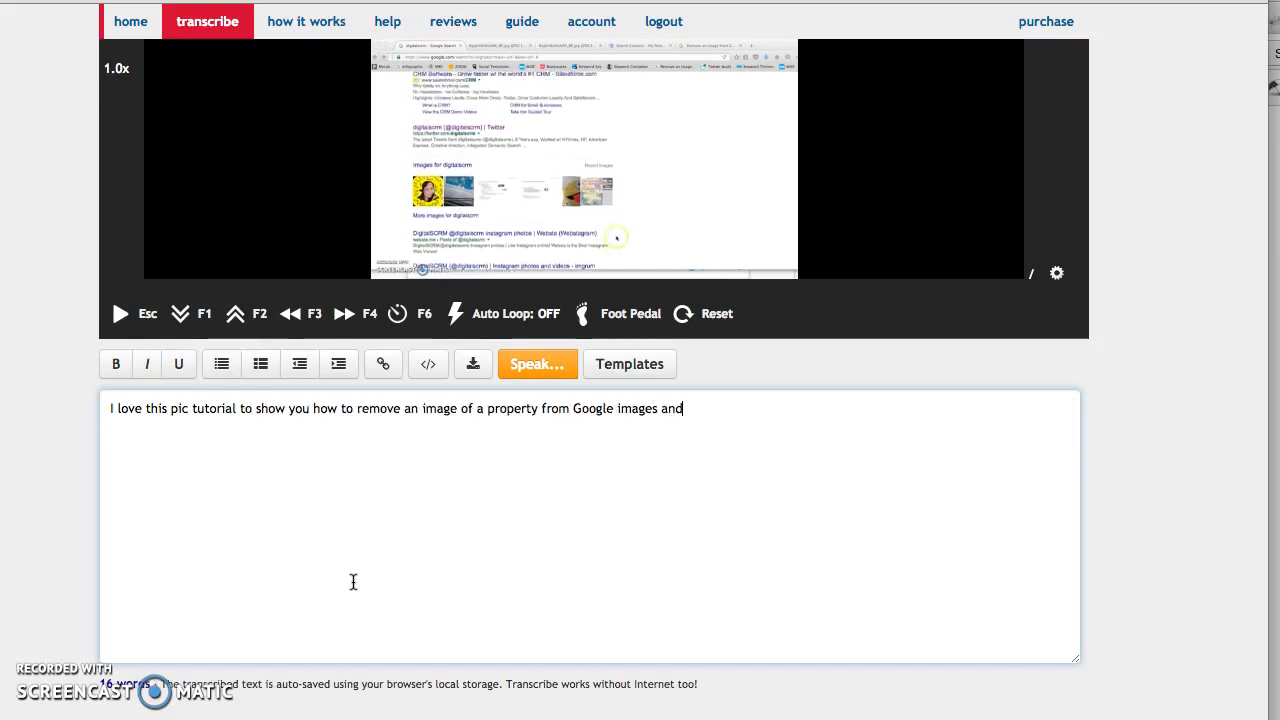
Dictate the rest of the narration about images located in Google search and accounts.
{"action": "type", "text": "in particular which are located in Google search"}
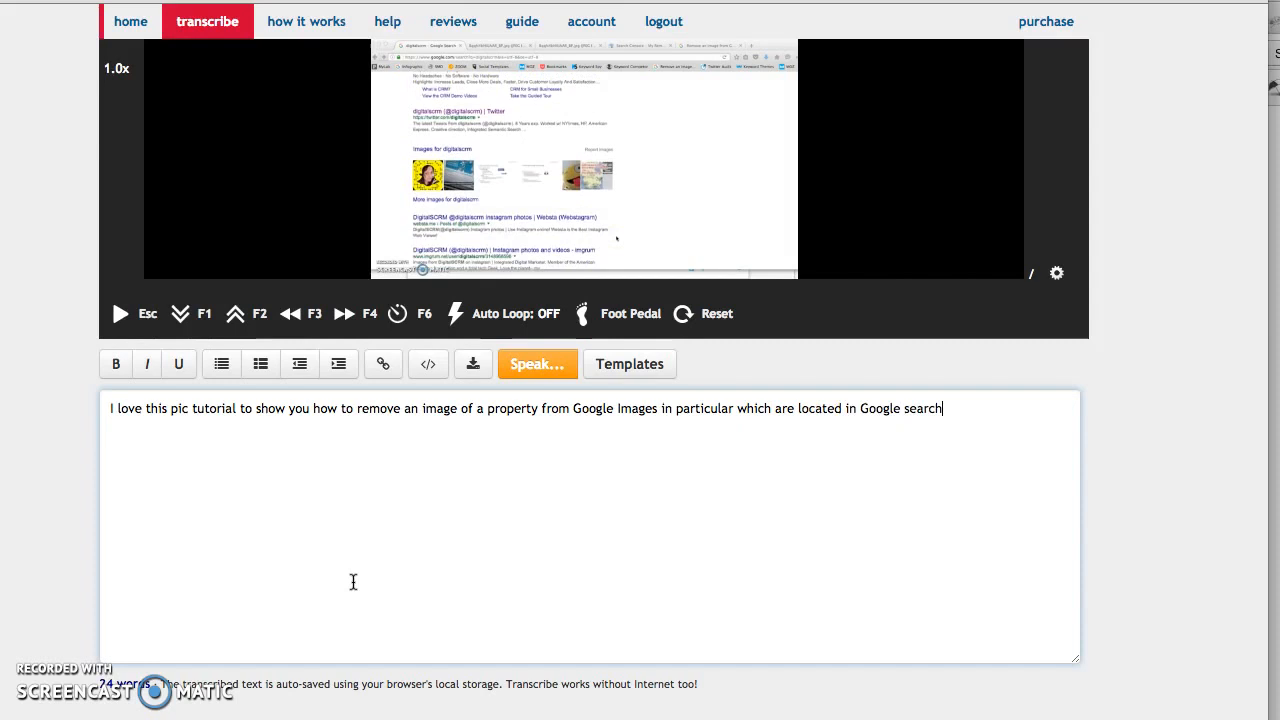
{"action": "type", "text": "for this example I'm going to use my"}
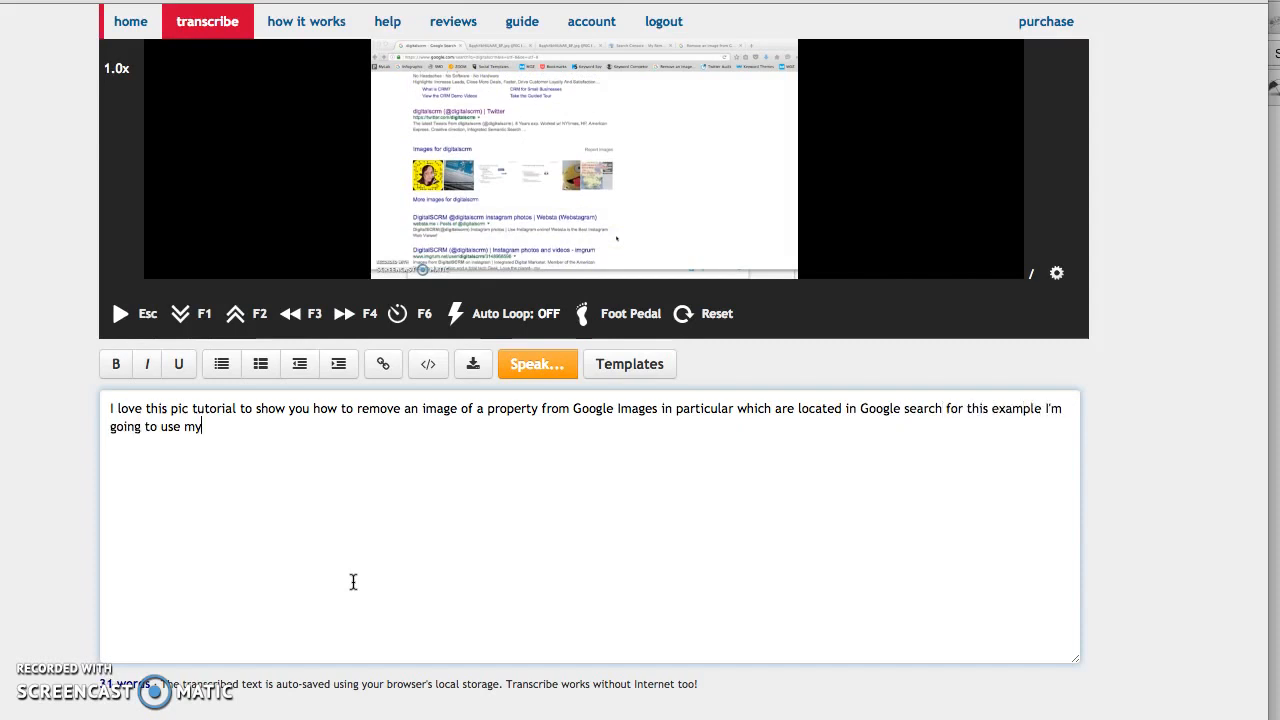
{"action": "type", "text": "own account did you don't answer your room as you can see I have a couple of images listed on Google Images"}
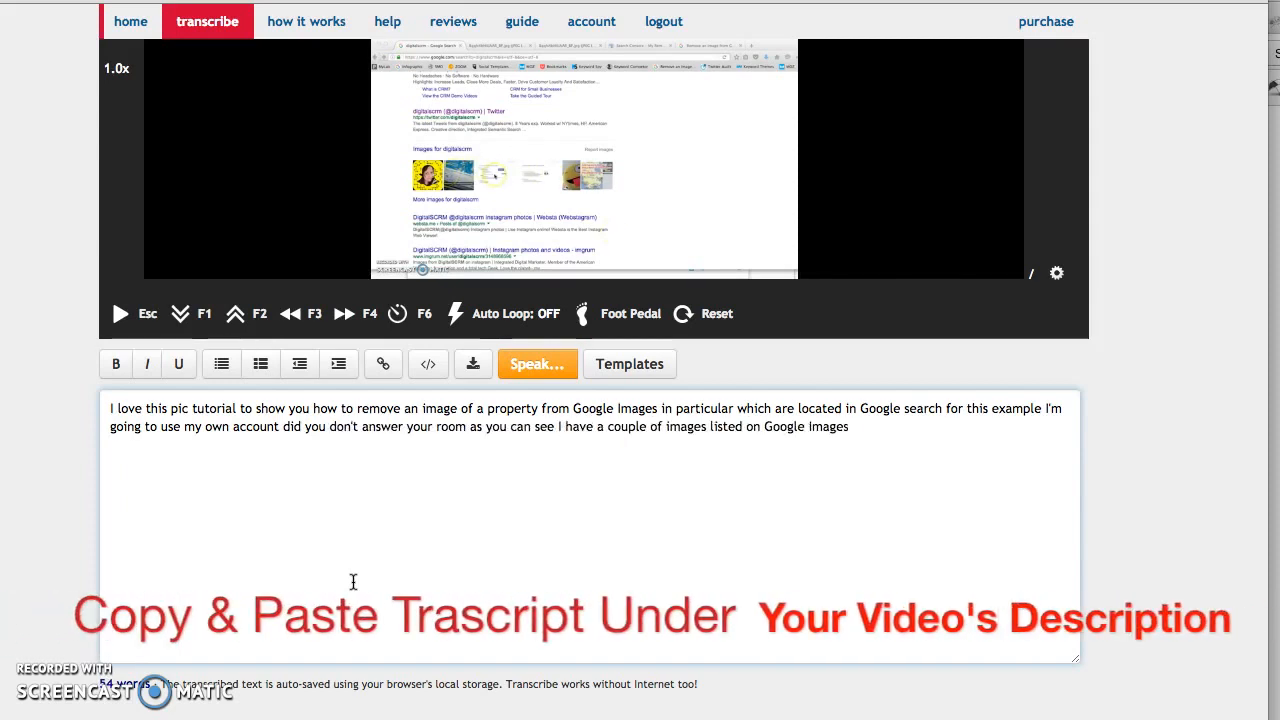
{"action": "type", "text": "of people in different"}
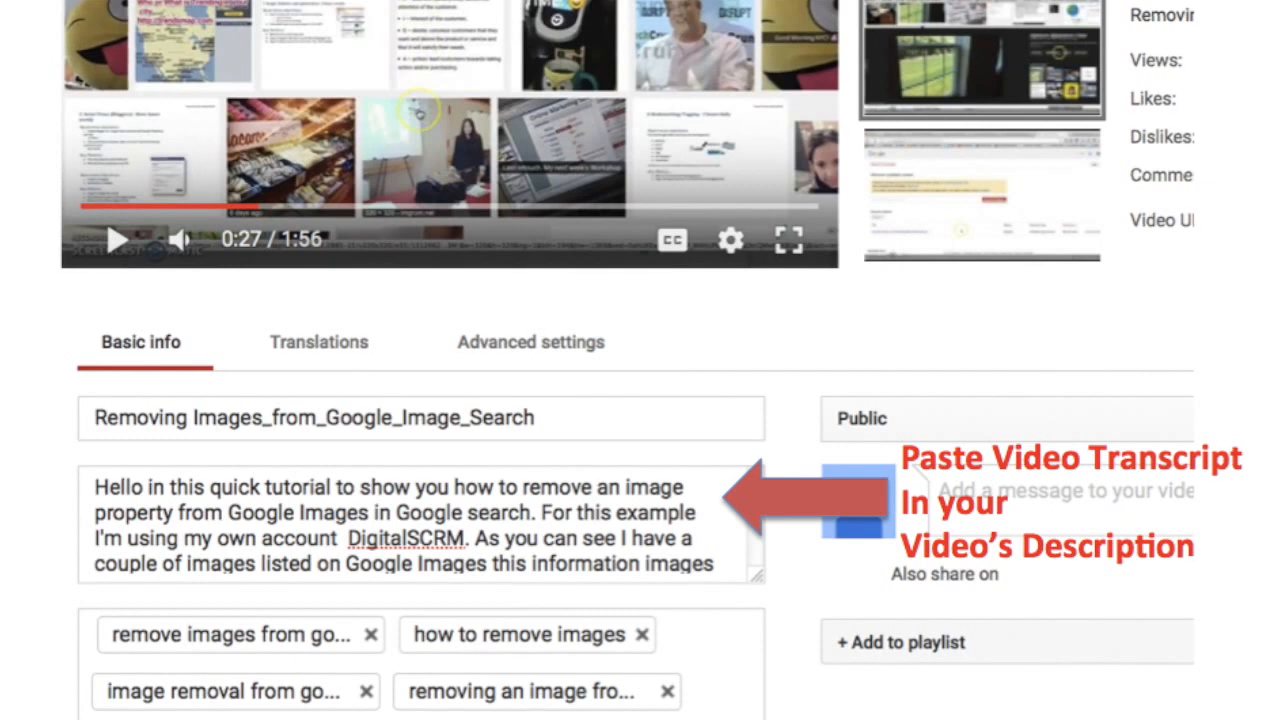
Scroll down the video's Basic info page to the Description field holding the transcript.
{"action": "scroll", "scroll_direction": "down", "scroll_amount": 3}
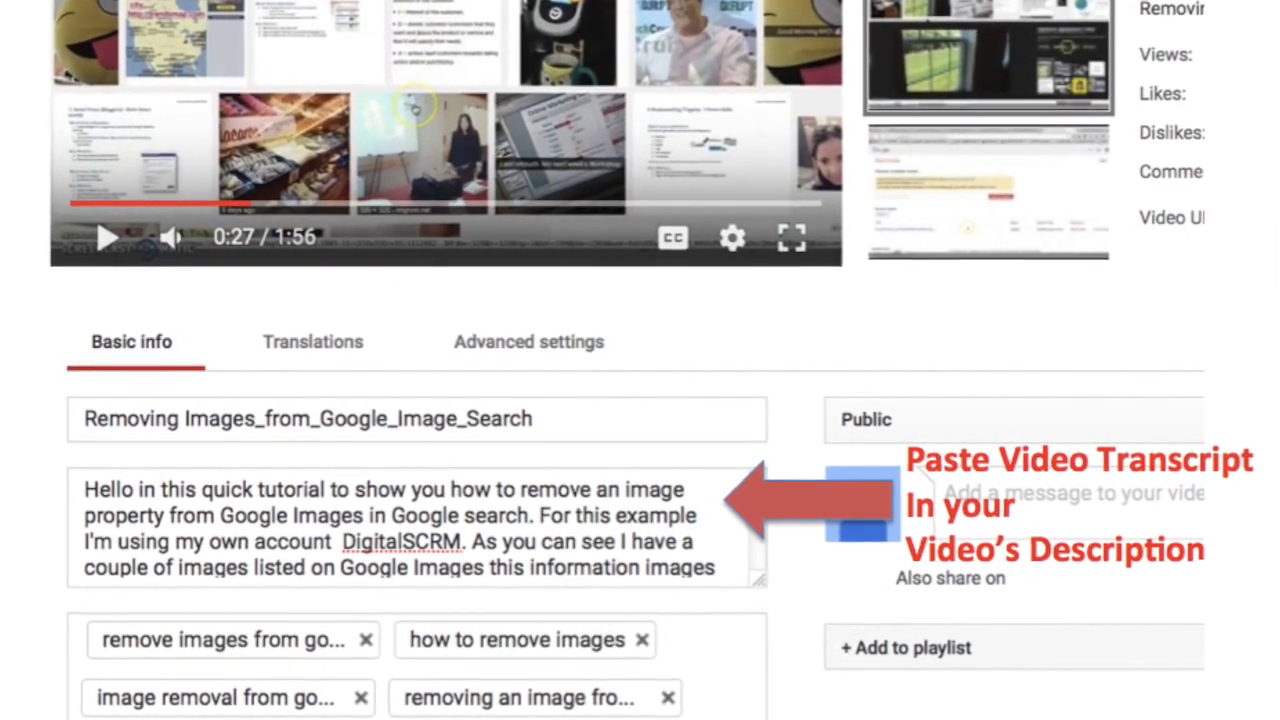
{"action": "scroll", "scroll_direction": "down", "scroll_amount": 3}
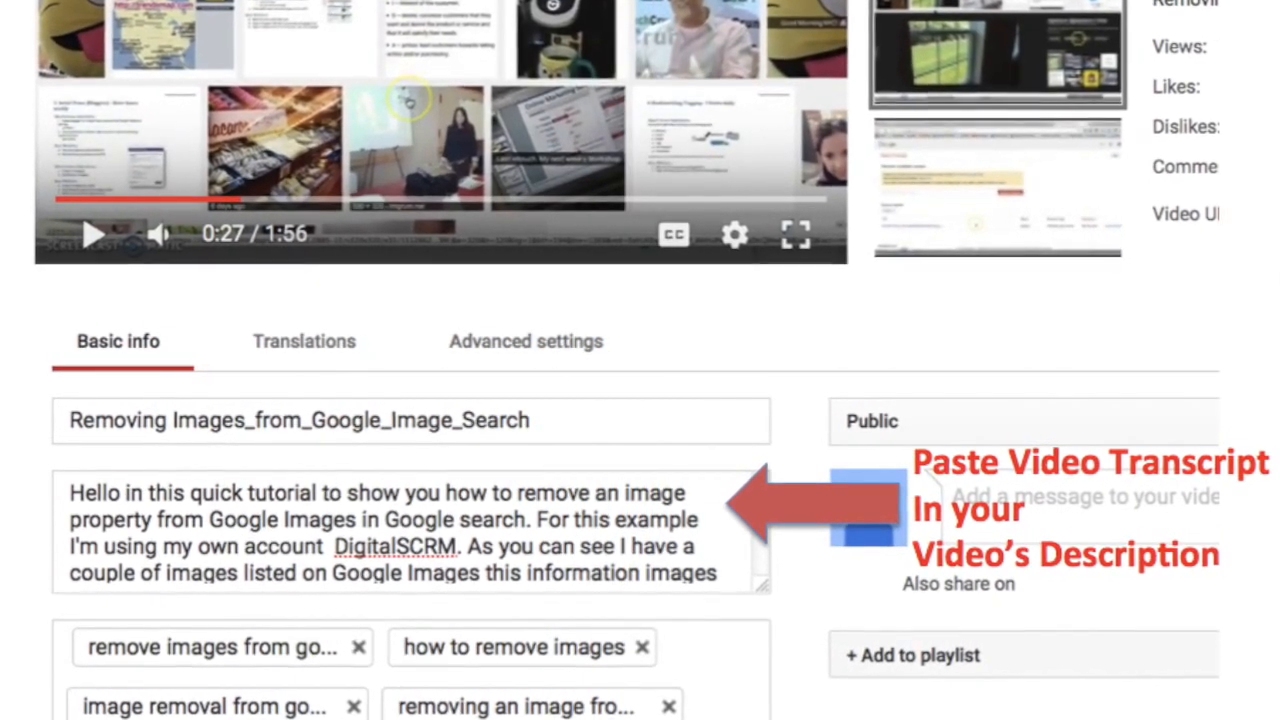